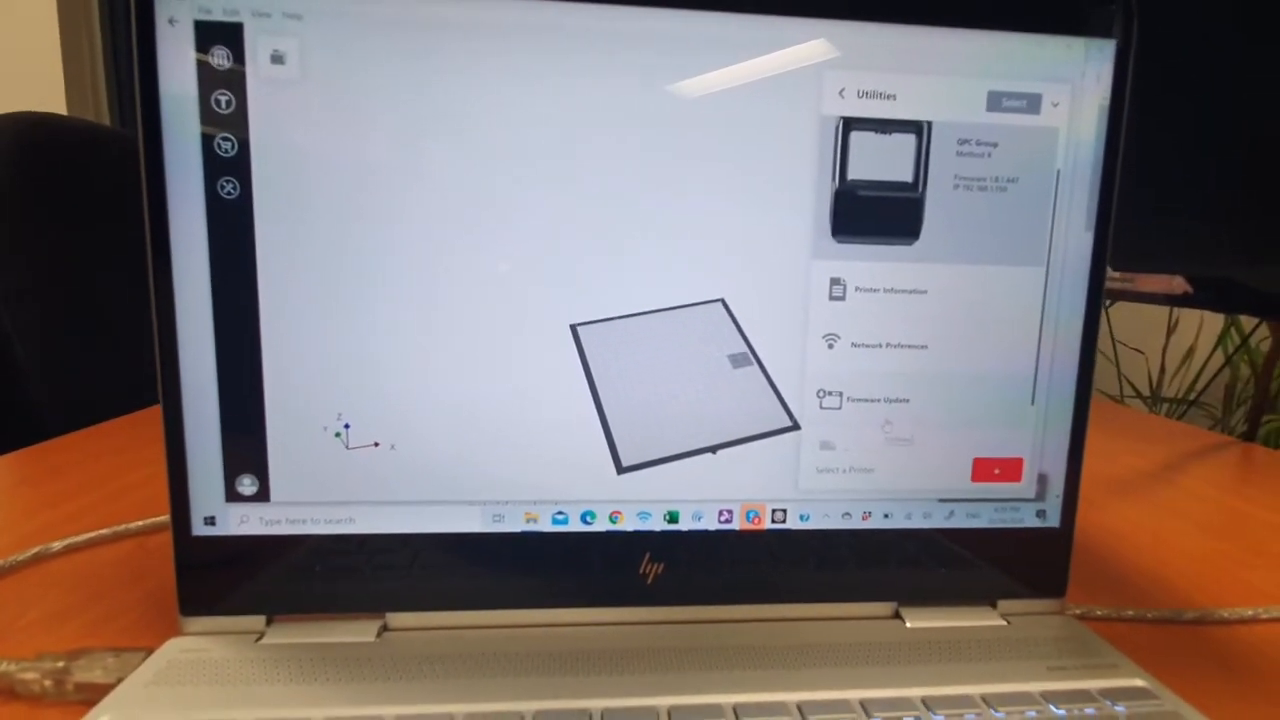
Step: Load the firmware_method_x_release file from Downloads into MakerBot Print's Firmware Update
click(878, 399)
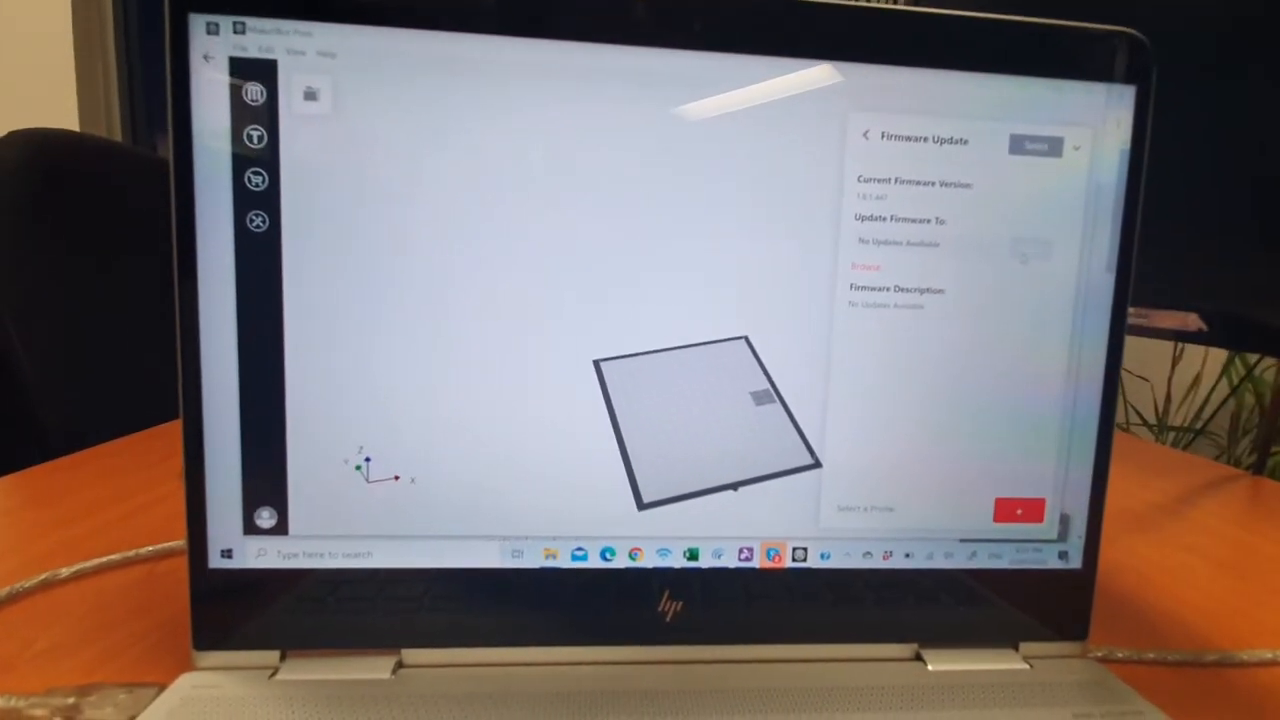
click(866, 266)
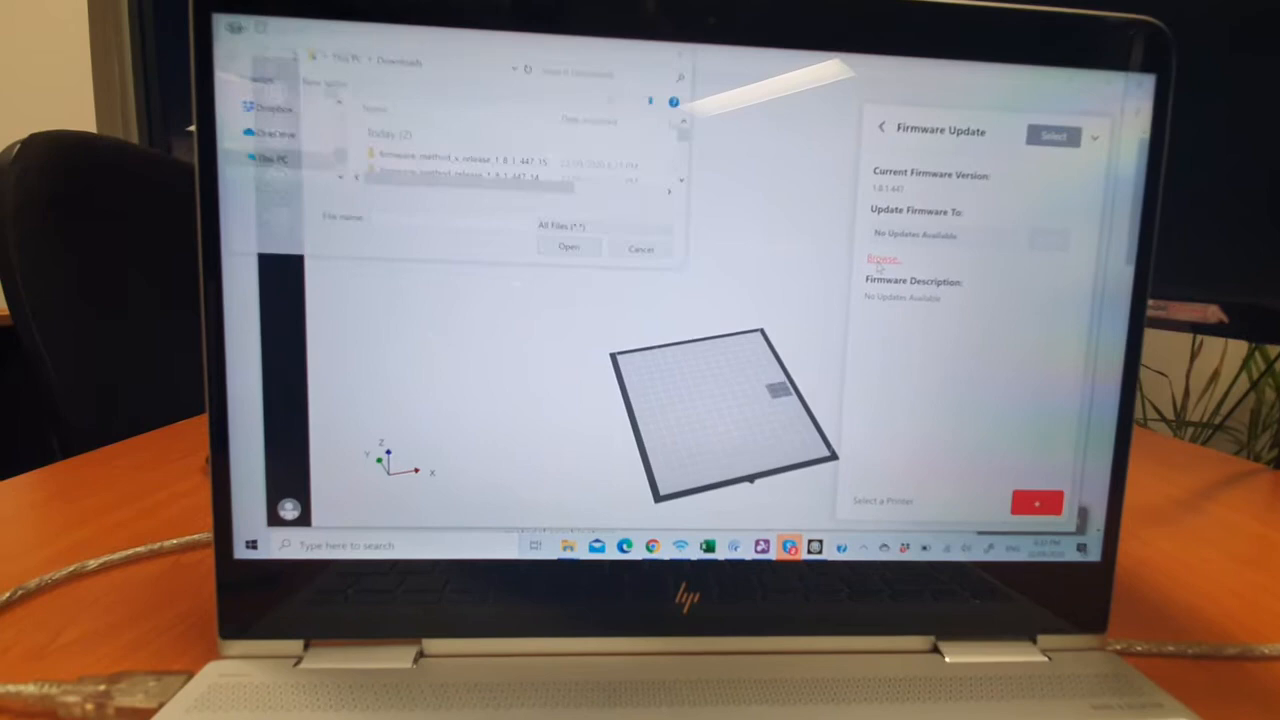
click(470, 163)
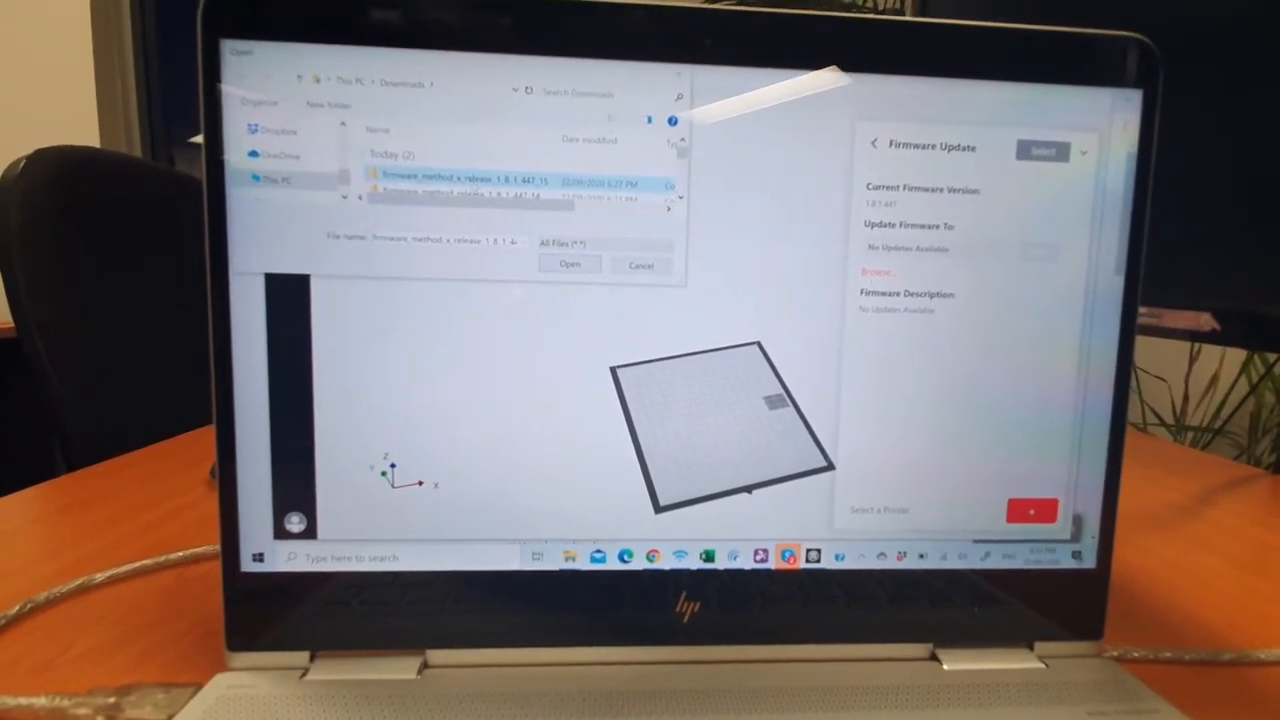
click(569, 264)
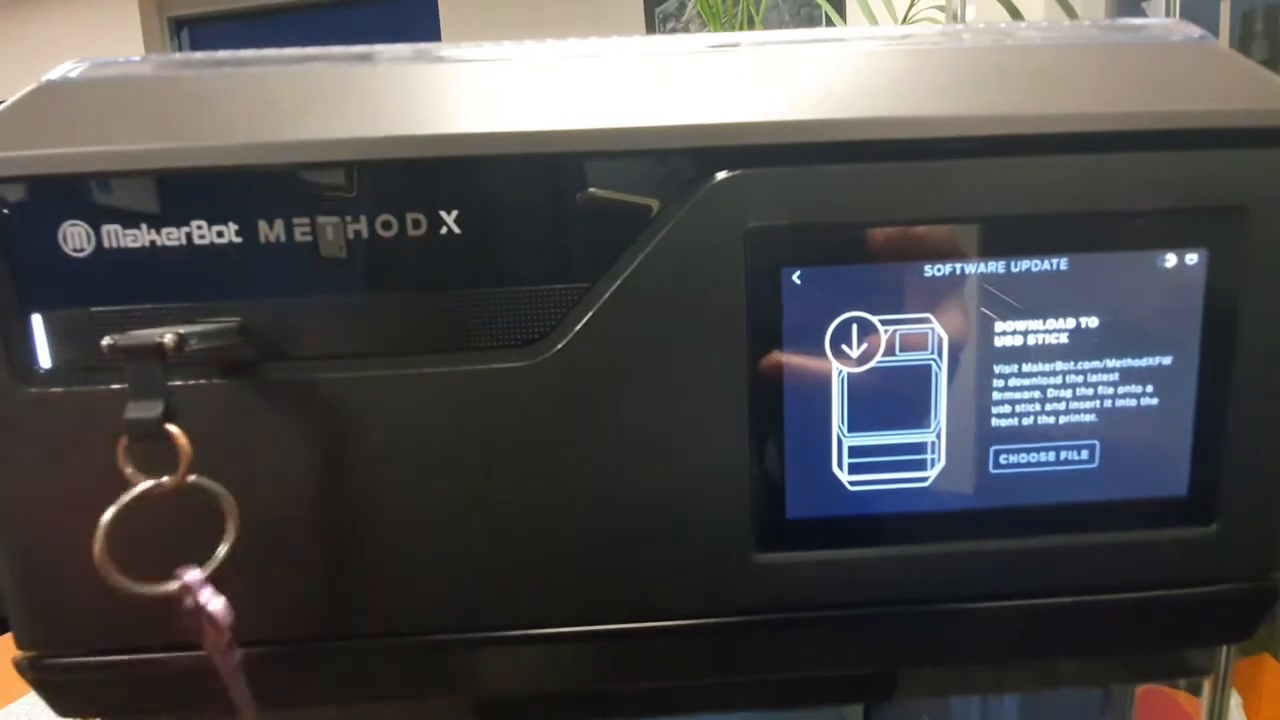
Step: List the USB stick's files on the printer's Software Update screen
click(1041, 467)
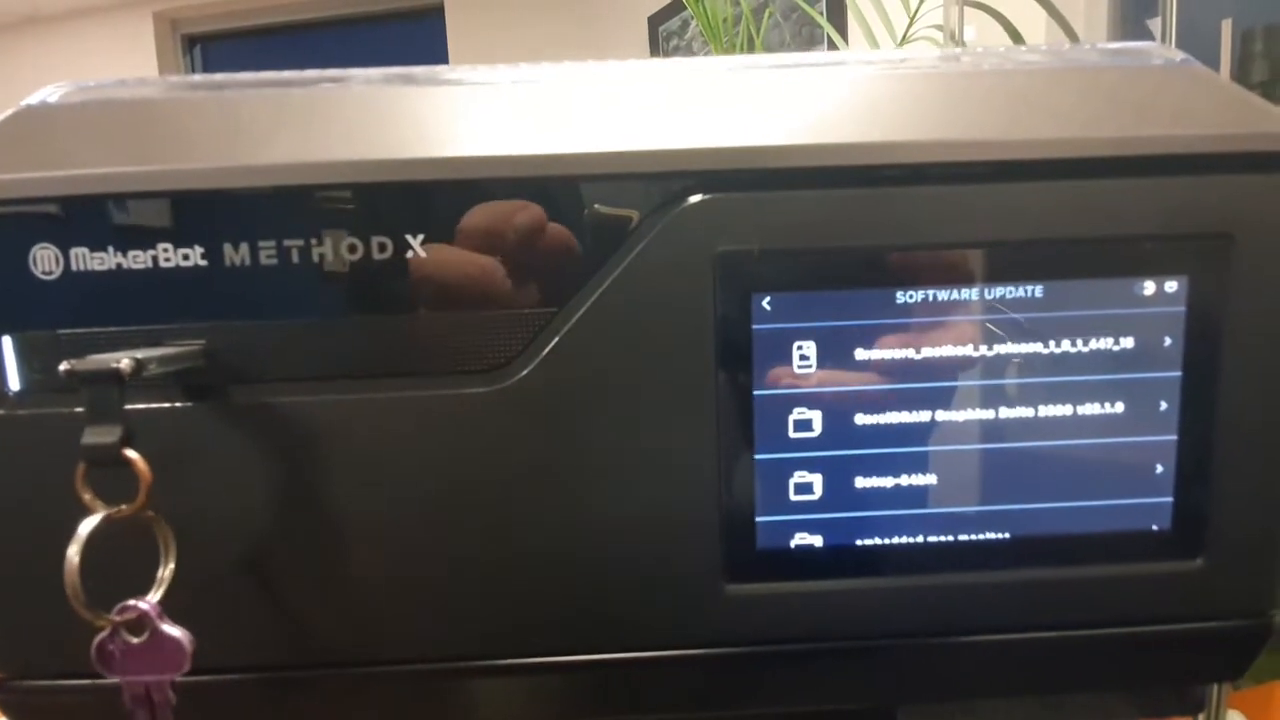